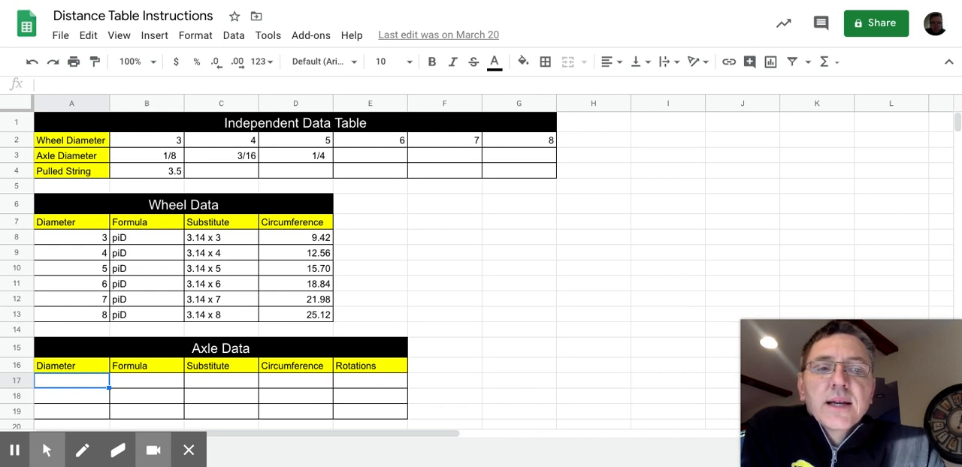
pyautogui.moveTo(517, 399)
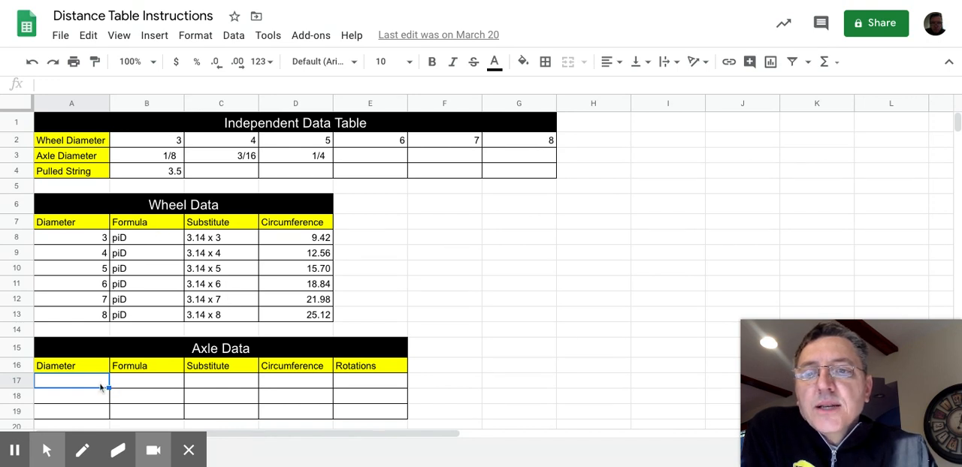
pyautogui.moveTo(427, 158)
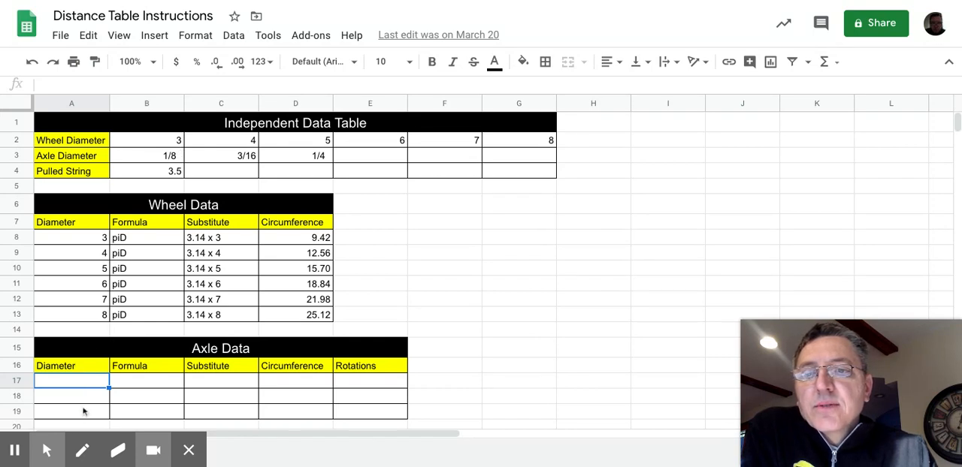
pyautogui.moveTo(283, 158)
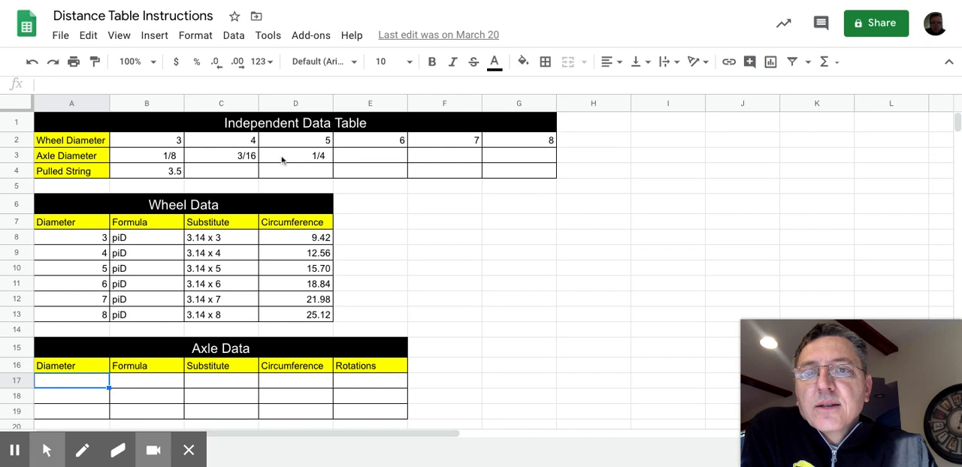
pyautogui.moveTo(96, 334)
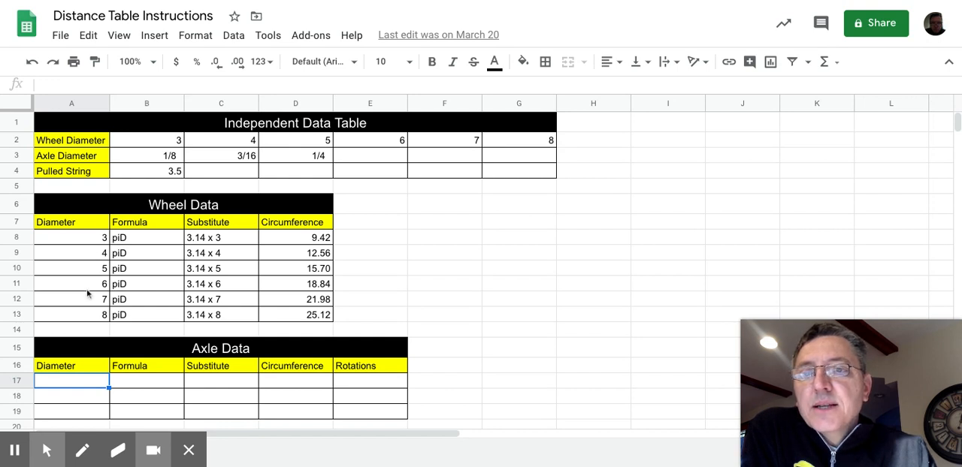
pyautogui.moveTo(87, 315)
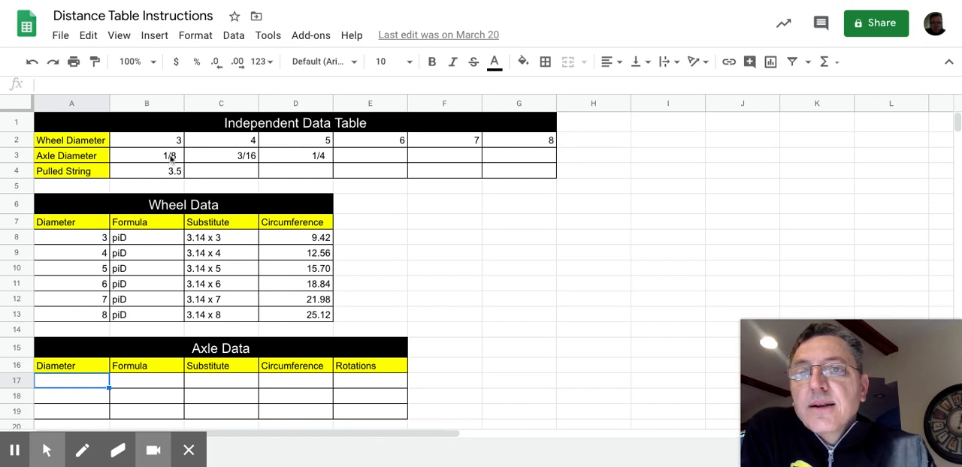
pyautogui.moveTo(298, 156)
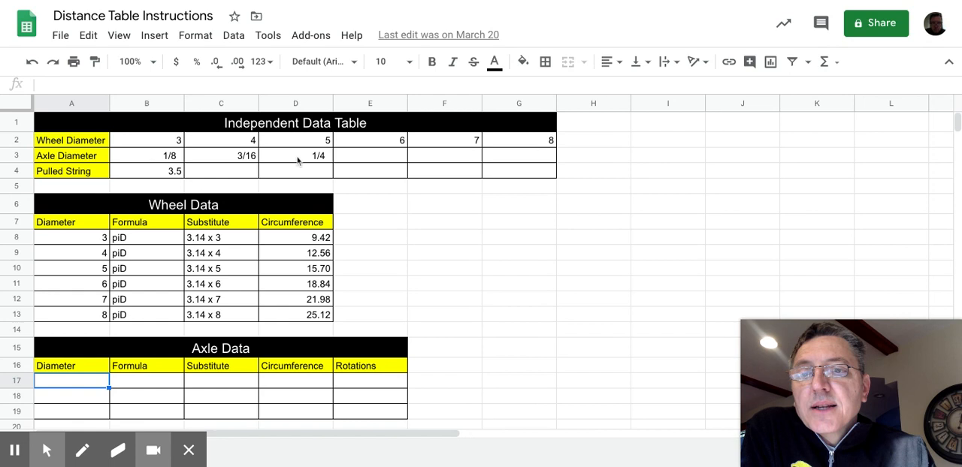
pyautogui.moveTo(79, 384)
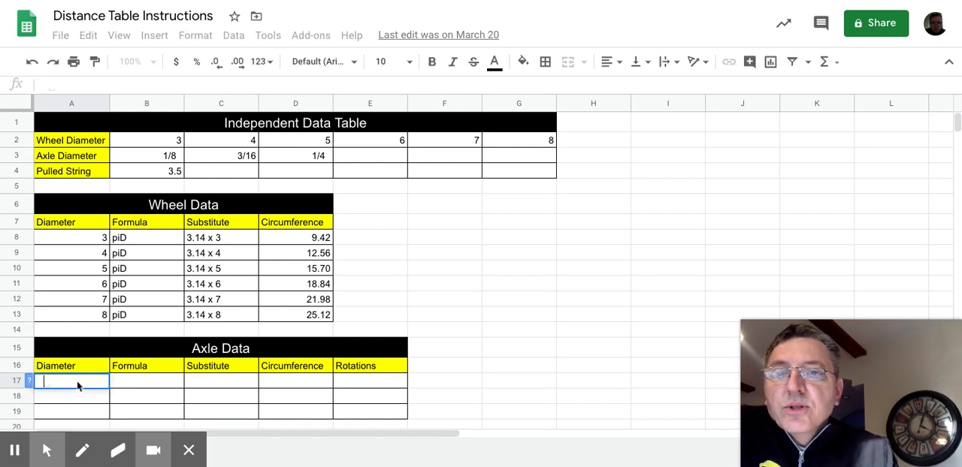
# Step: Link A17, A18 and A19 to the axle diameters B3, C3 and D3 (1/8, 3/16, 1/4)
pyautogui.click(147, 157)
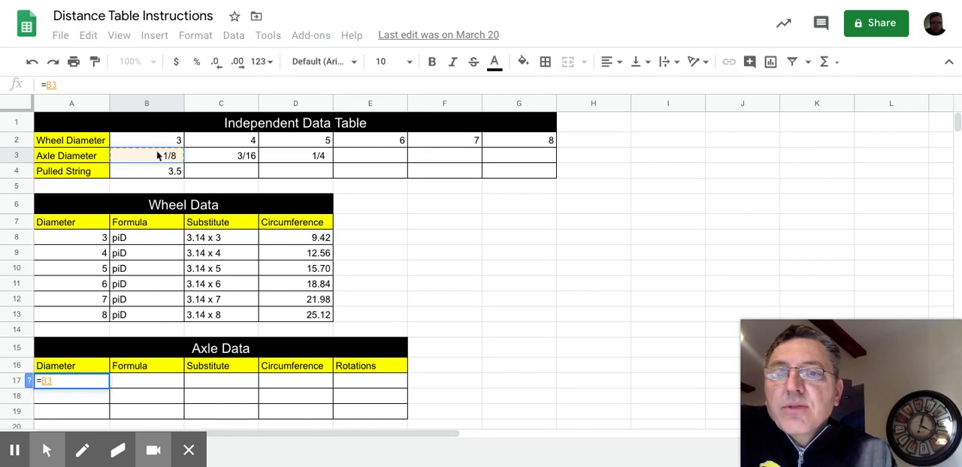
pyautogui.press('enter')
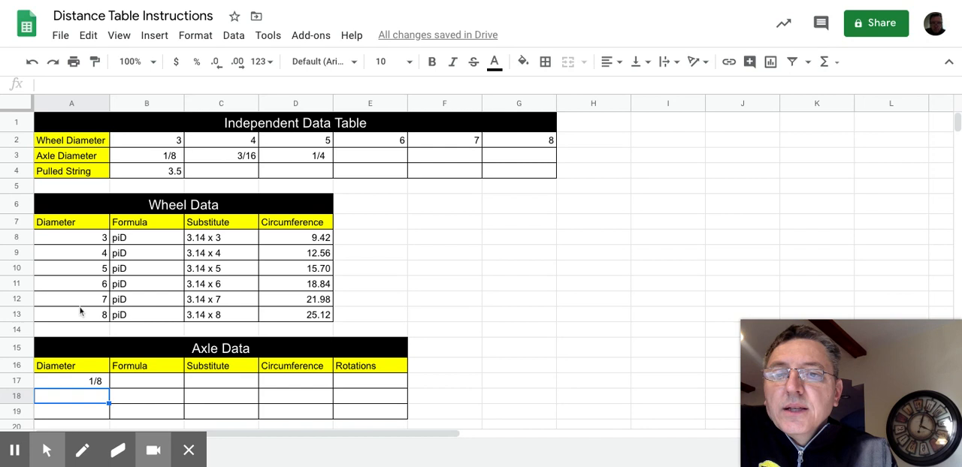
pyautogui.write('=')
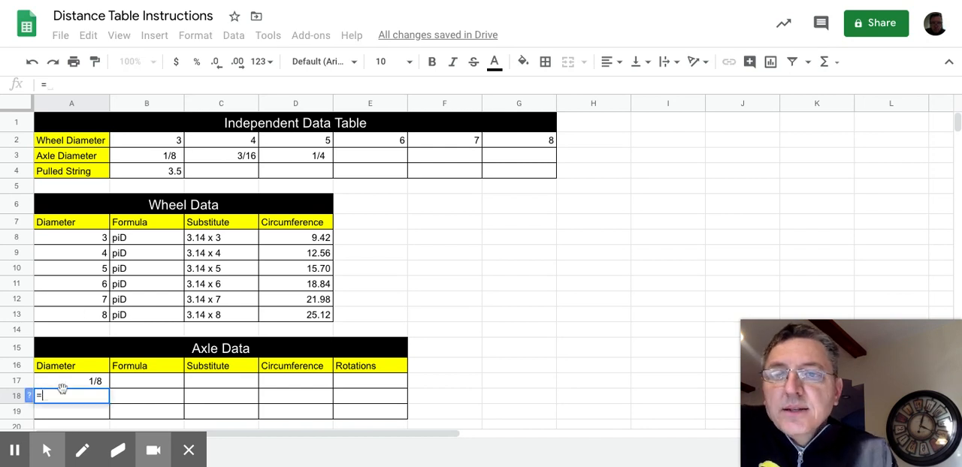
pyautogui.click(221, 157)
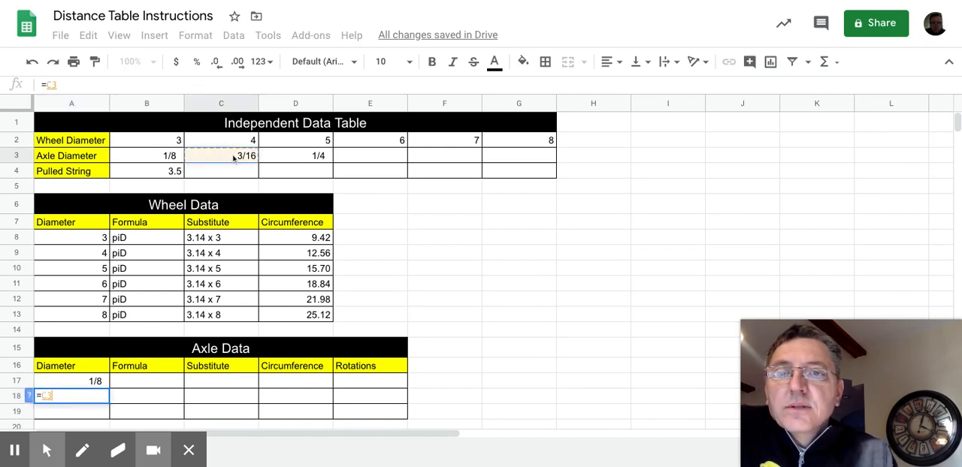
pyautogui.press('enter')
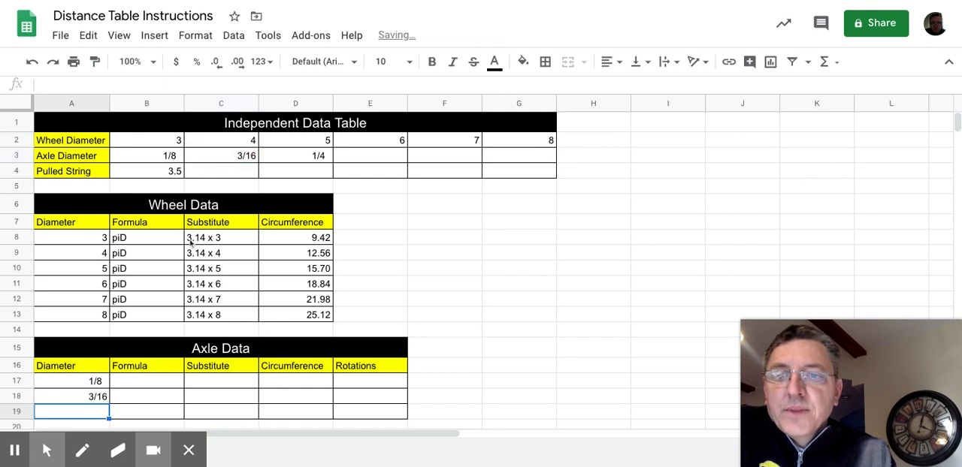
pyautogui.write('=')
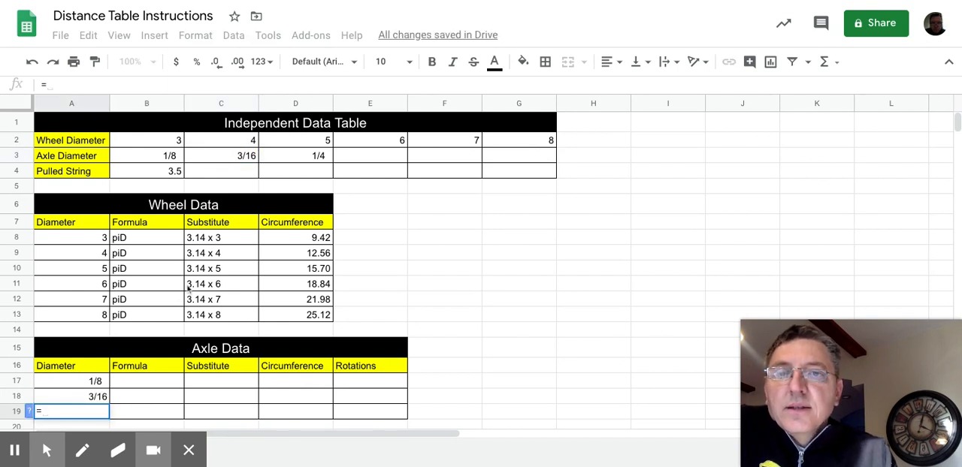
pyautogui.click(295, 156)
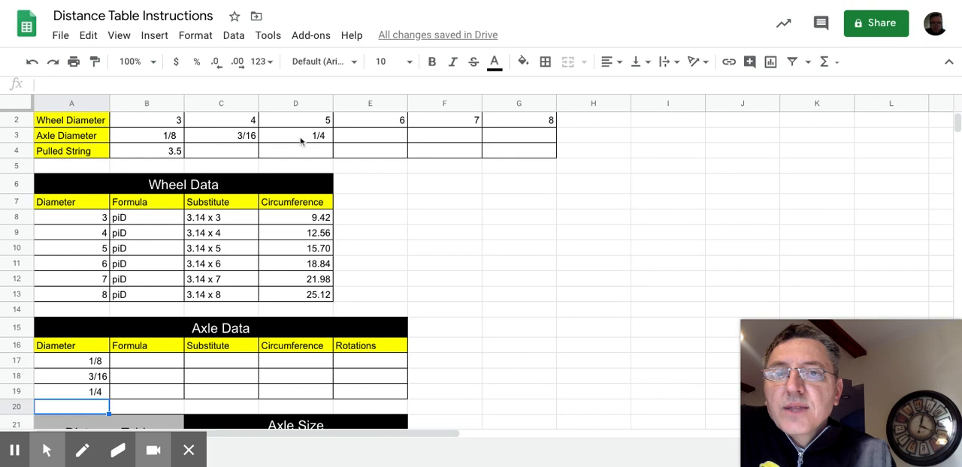
# Step: Test the link by changing the first axle diameter to 1/16, then restore it to 1/8
pyautogui.click(147, 135)
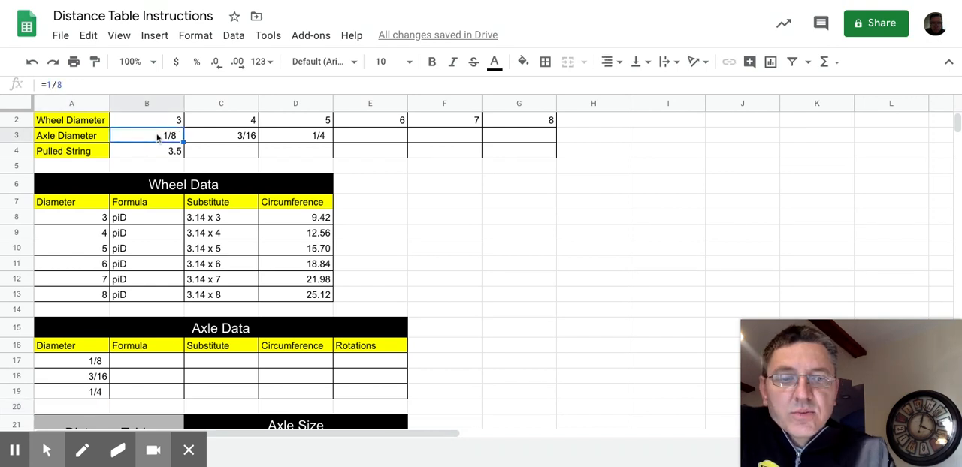
pyautogui.write('=1')
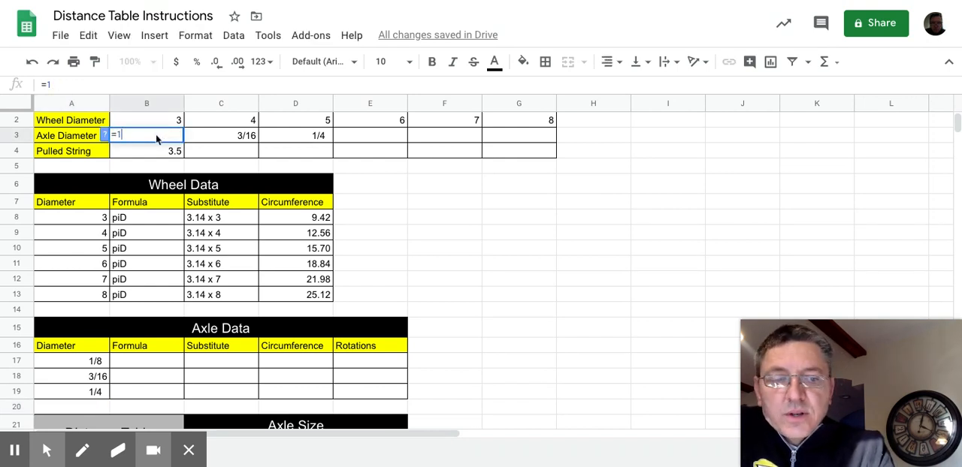
pyautogui.write('/16')
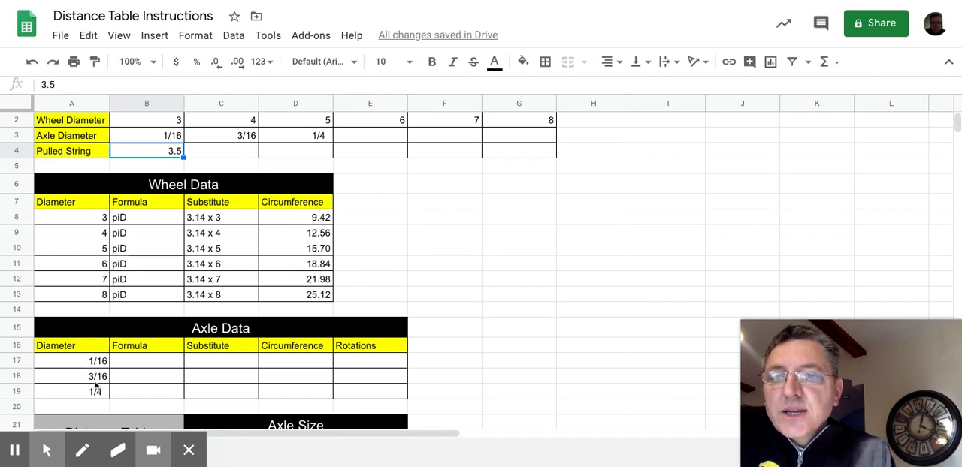
pyautogui.click(81, 449)
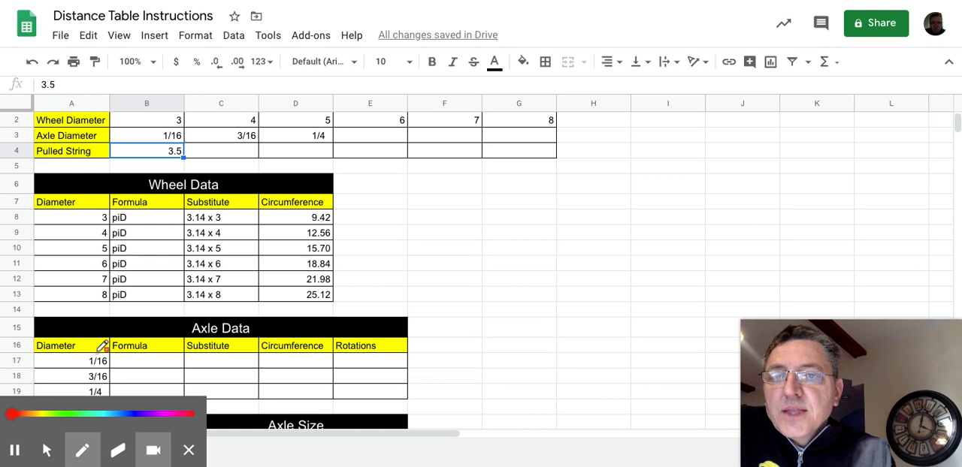
pyautogui.moveTo(166, 143); pyautogui.dragTo(99, 352)
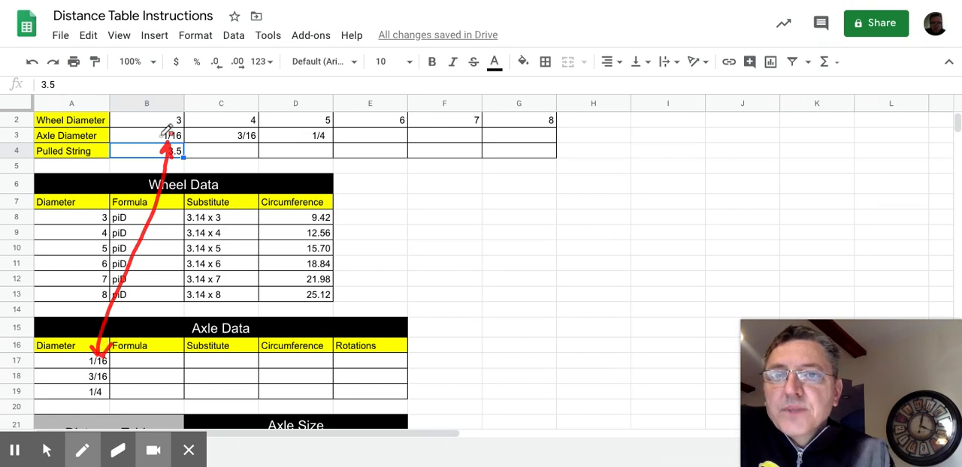
pyautogui.moveTo(231, 352)
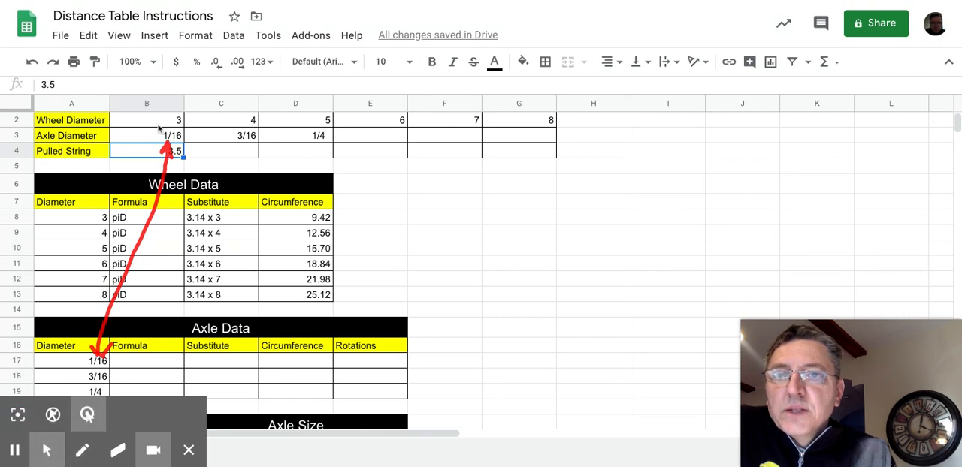
pyautogui.click(147, 135)
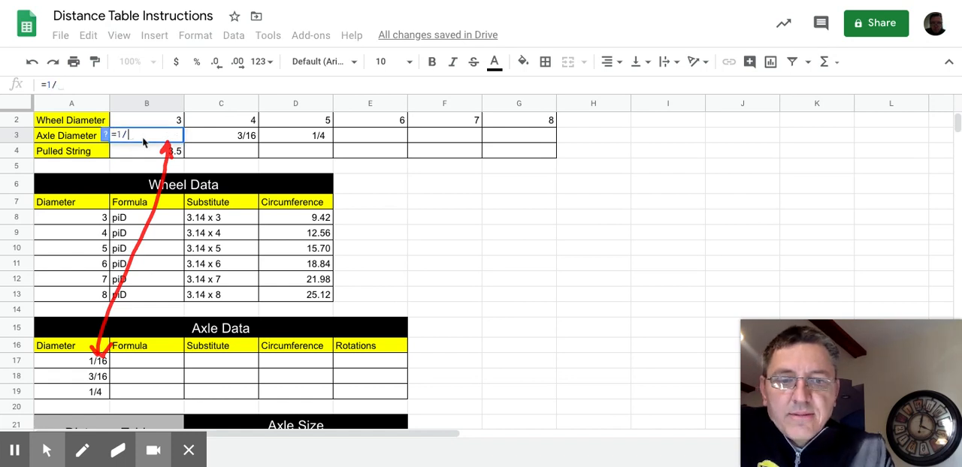
pyautogui.write('8')
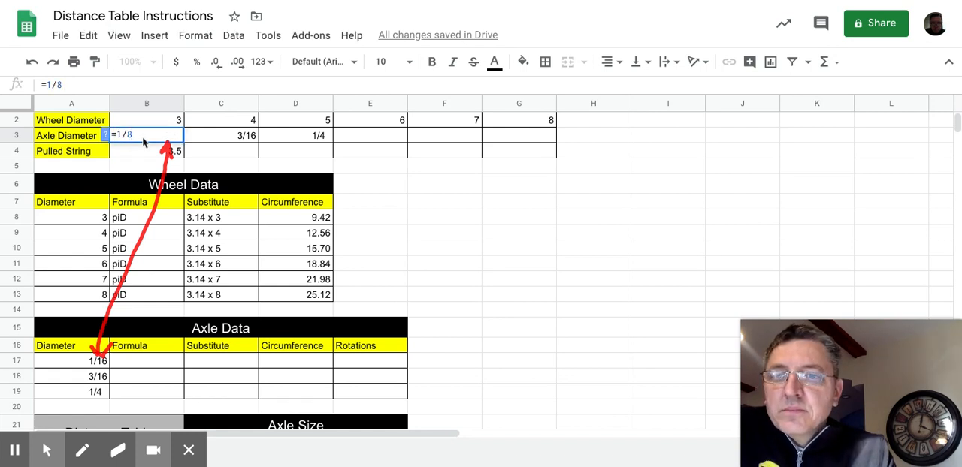
pyautogui.press('enter')
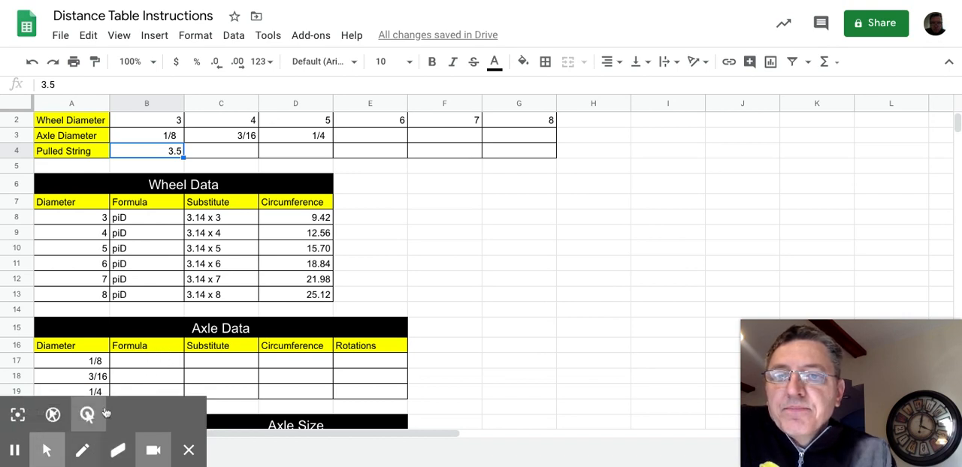
# Step: Enter piD in B17 and copy it down the Formula column to B19
pyautogui.click(147, 361)
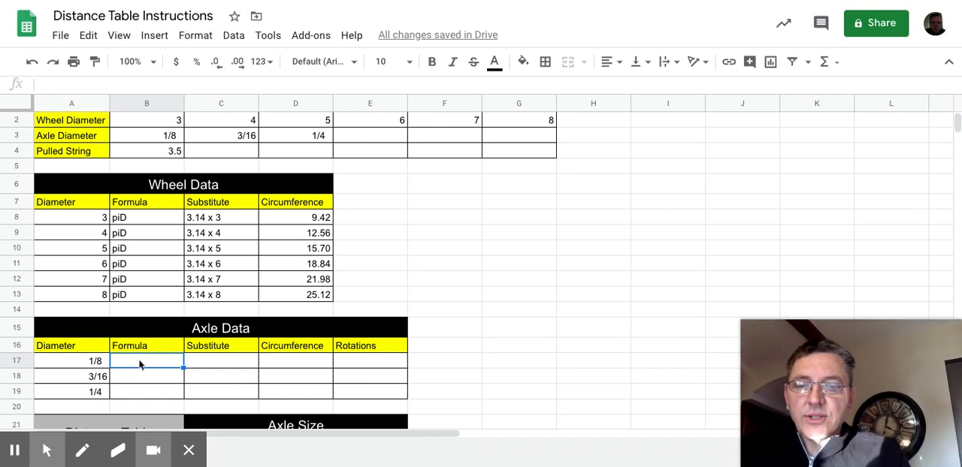
pyautogui.write('piD')
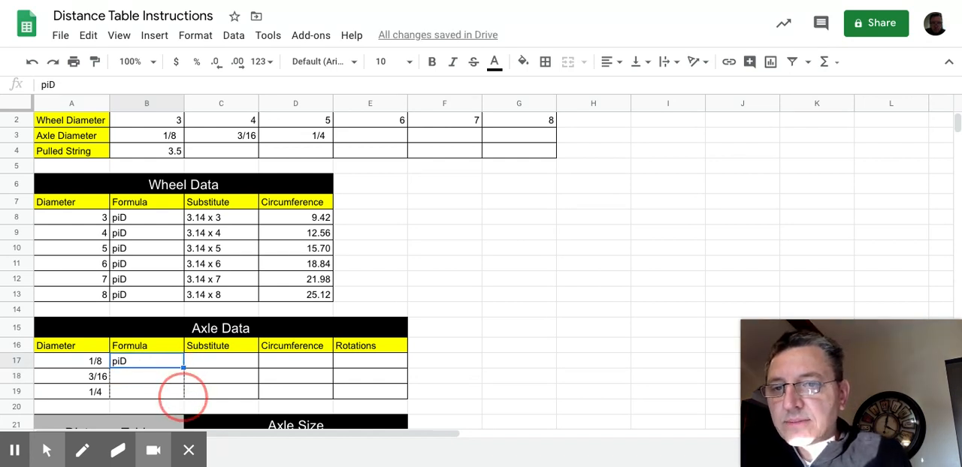
pyautogui.moveTo(183, 366); pyautogui.dragTo(183, 396)
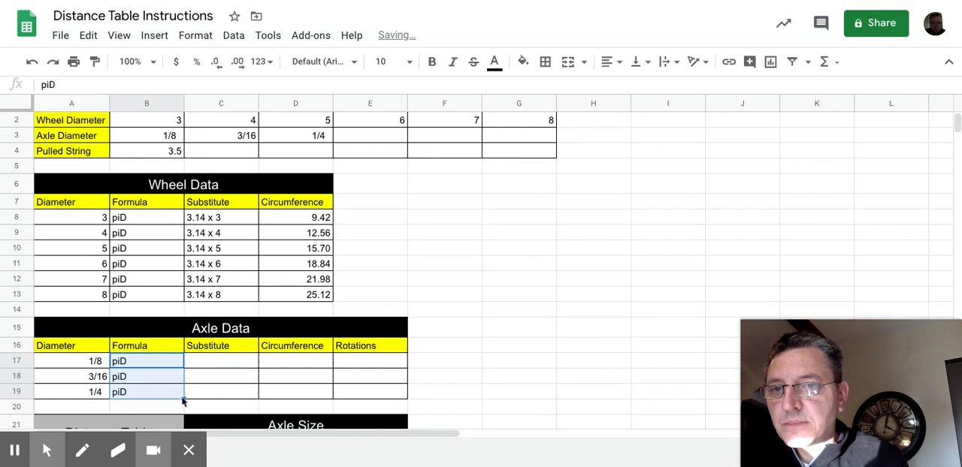
pyautogui.moveTo(219, 224)
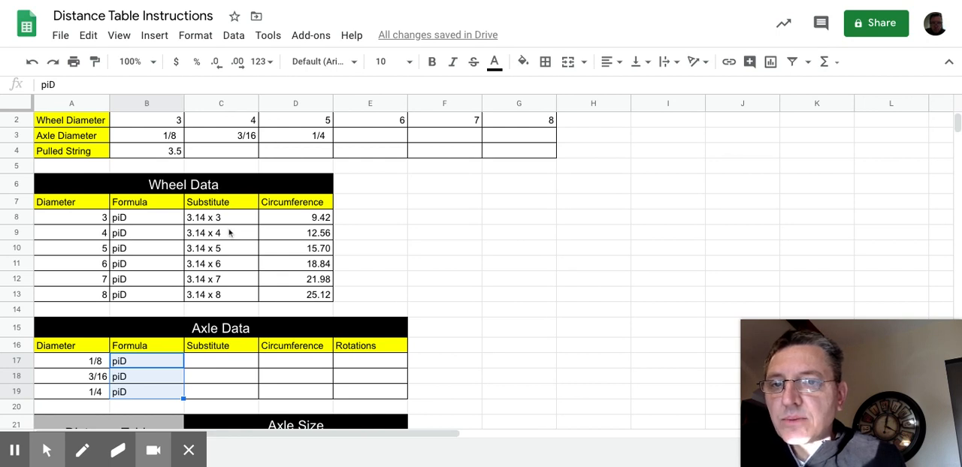
# Step: Enter the substitute formula ="3.14 x "&A17 in C17, referencing the 1/8 diameter
pyautogui.click(221, 360)
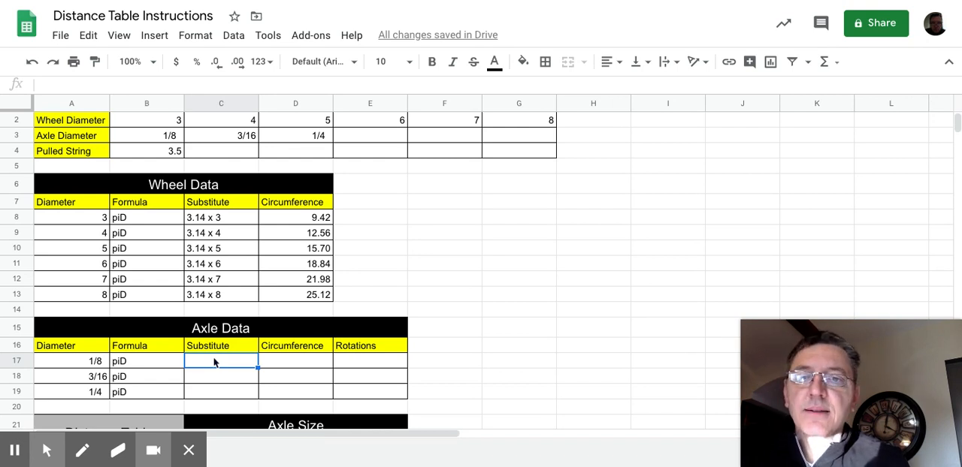
pyautogui.write('=')
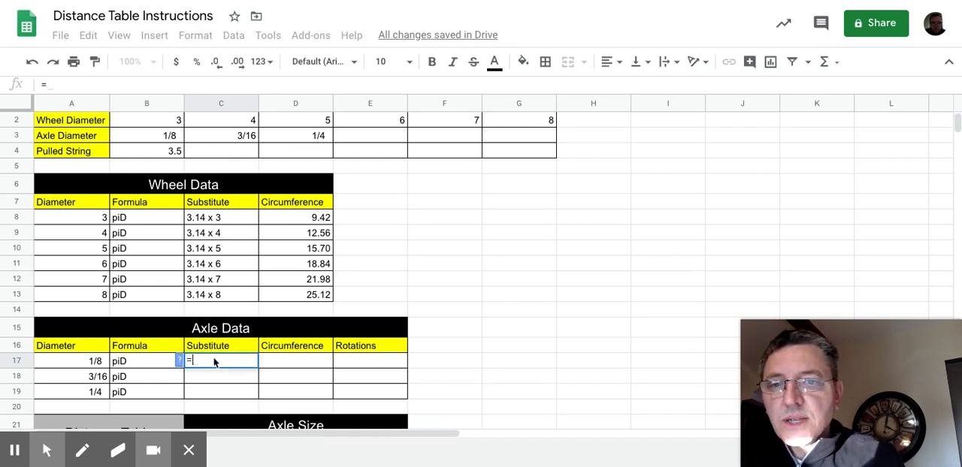
pyautogui.write('"')
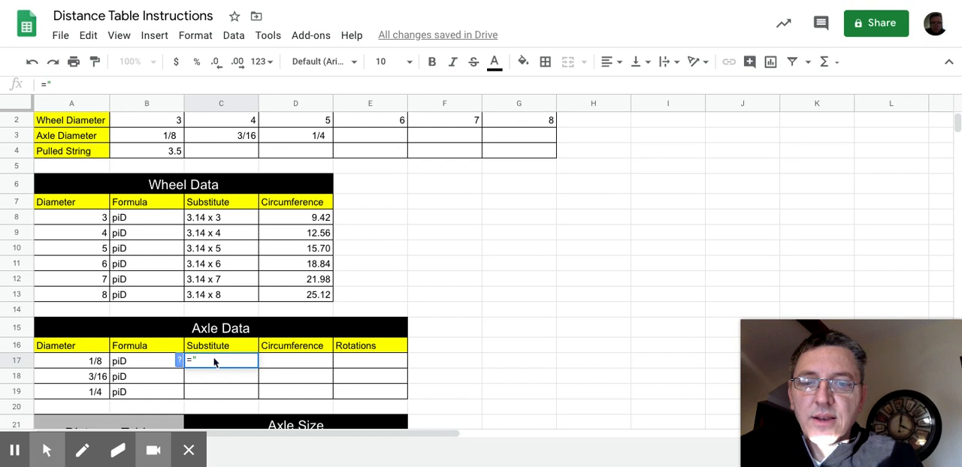
pyautogui.write('3.14')
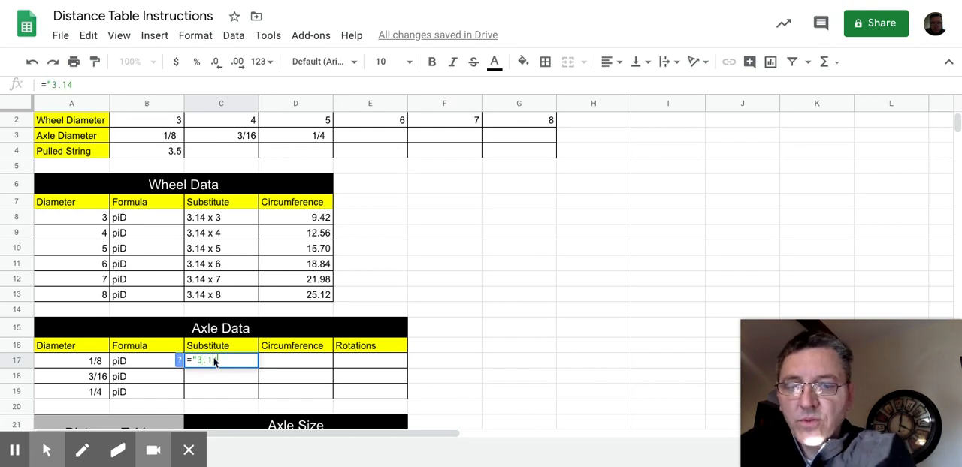
pyautogui.write('x')
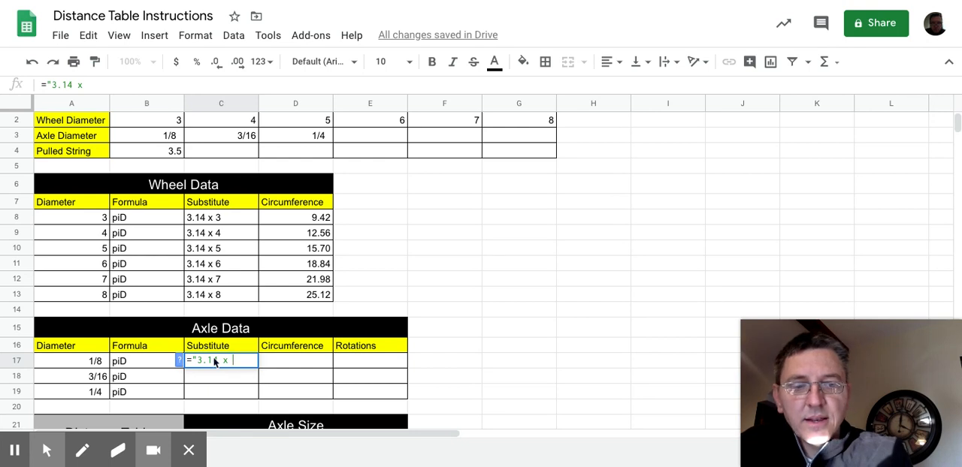
pyautogui.write('"')
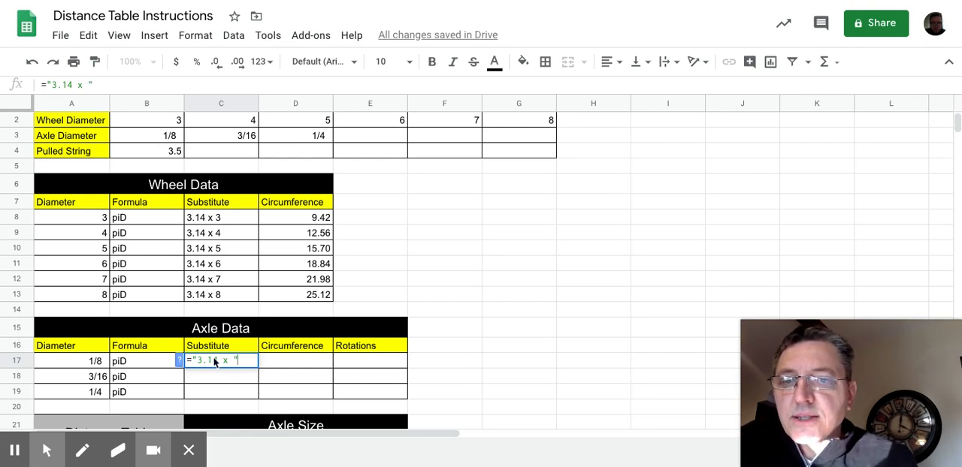
pyautogui.write('1')
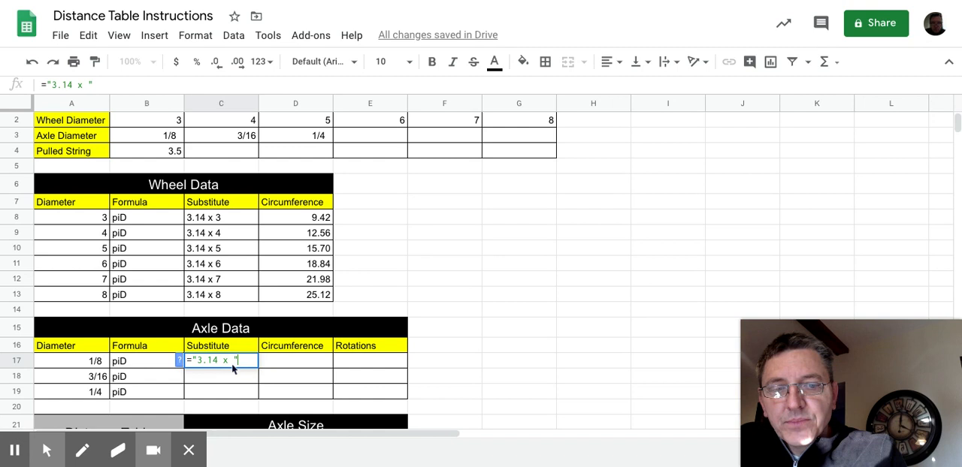
pyautogui.write('&')
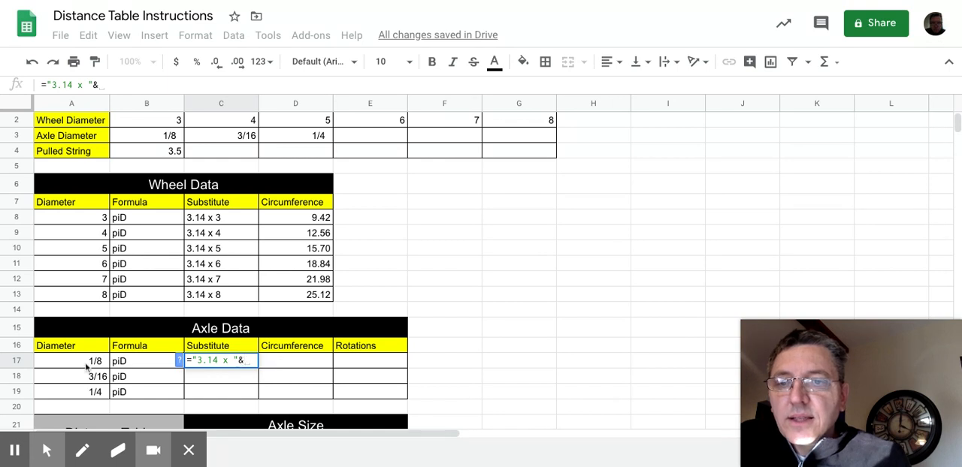
pyautogui.click(71, 360)
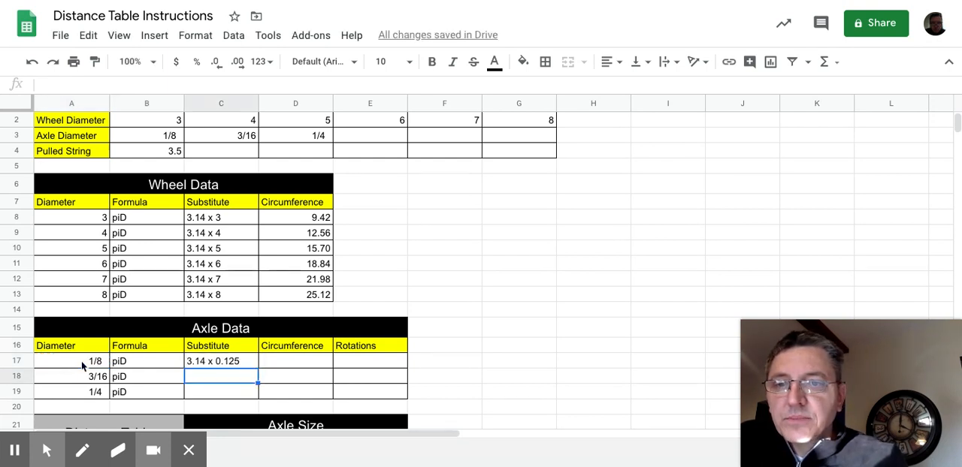
# Step: Copy the substitute formula down to C19, giving 3.14 x 0.125, 0.1875 and 0.25
pyautogui.click(219, 361)
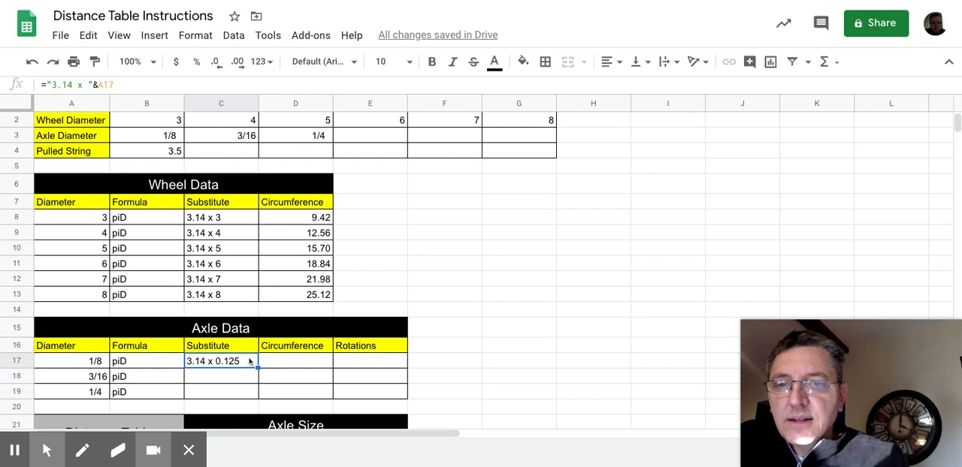
pyautogui.click(258, 368)
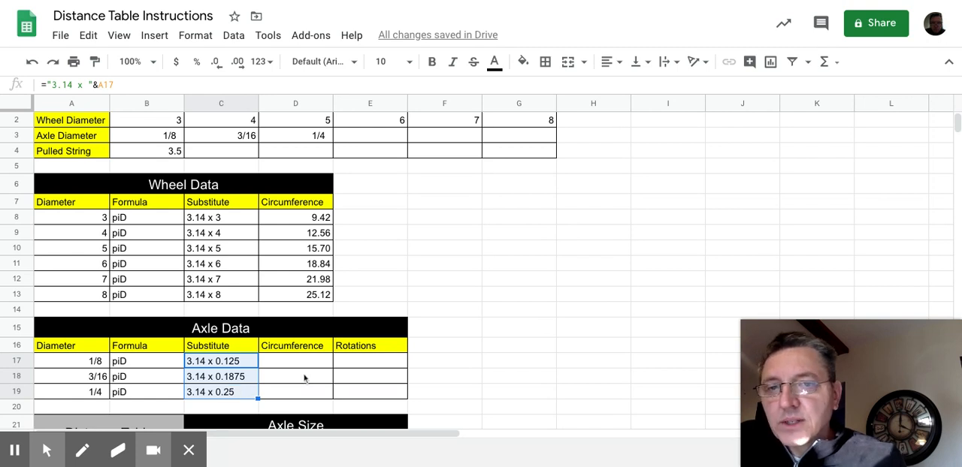
pyautogui.click(295, 376)
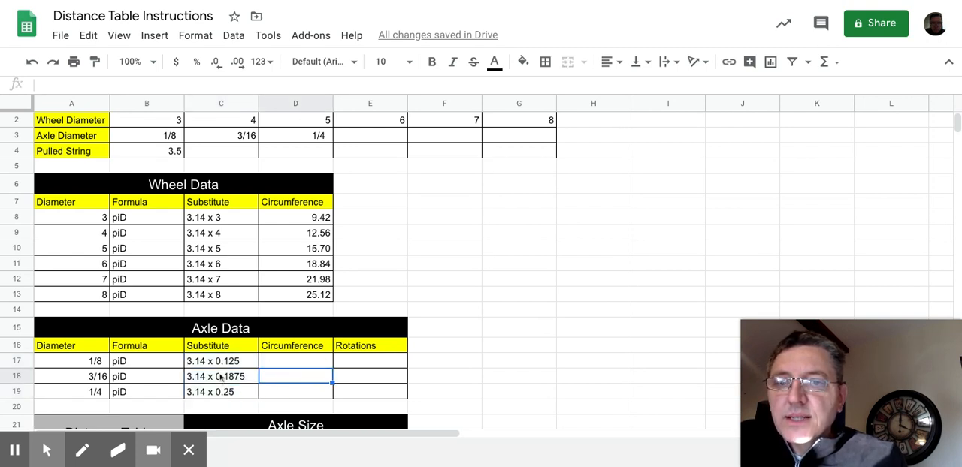
# Step: Review the linked Axle Data row and select the first axle diameter B3 for editing to 1/16
pyautogui.click(82, 449)
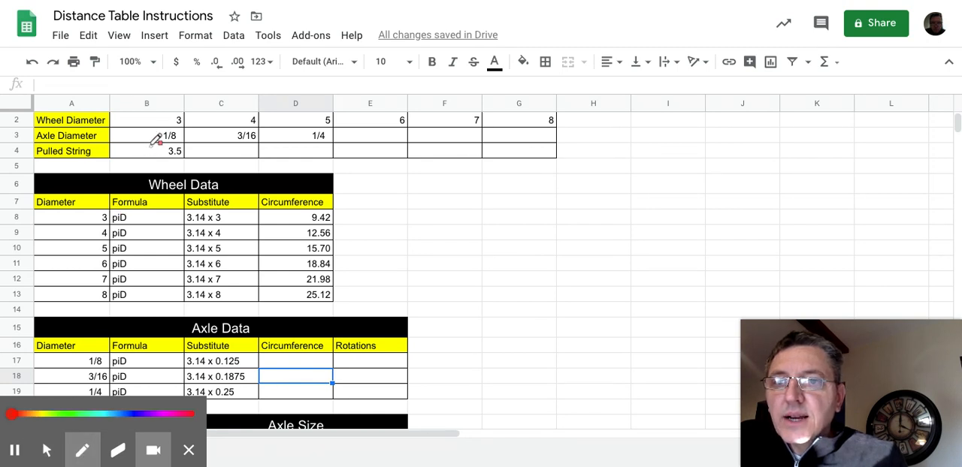
pyautogui.moveTo(159, 142); pyautogui.dragTo(120, 218)
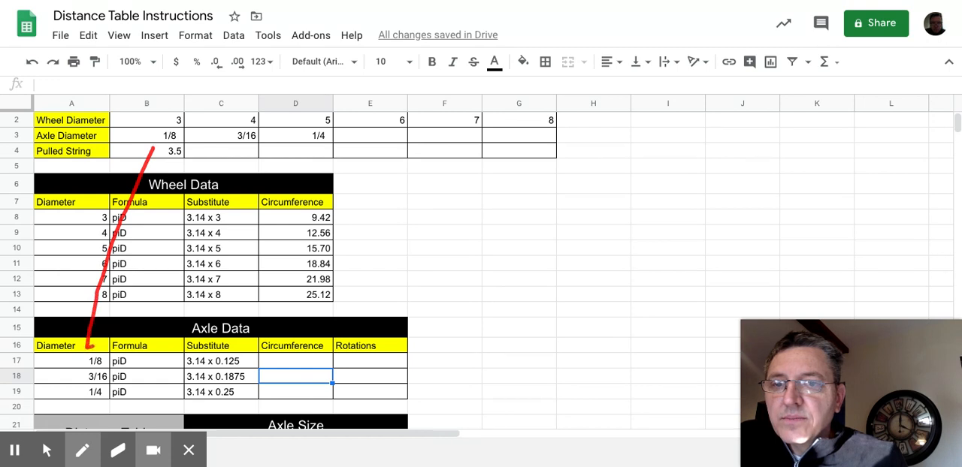
pyautogui.moveTo(91, 349); pyautogui.dragTo(237, 348)
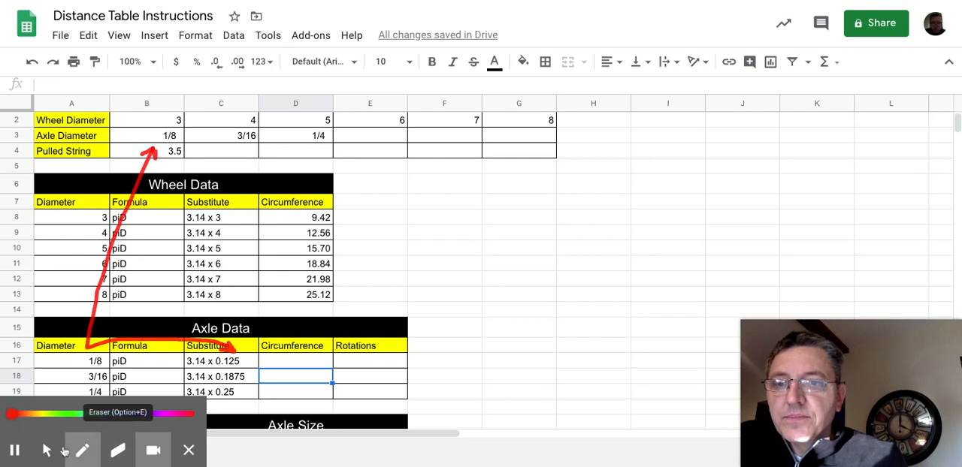
pyautogui.click(147, 136)
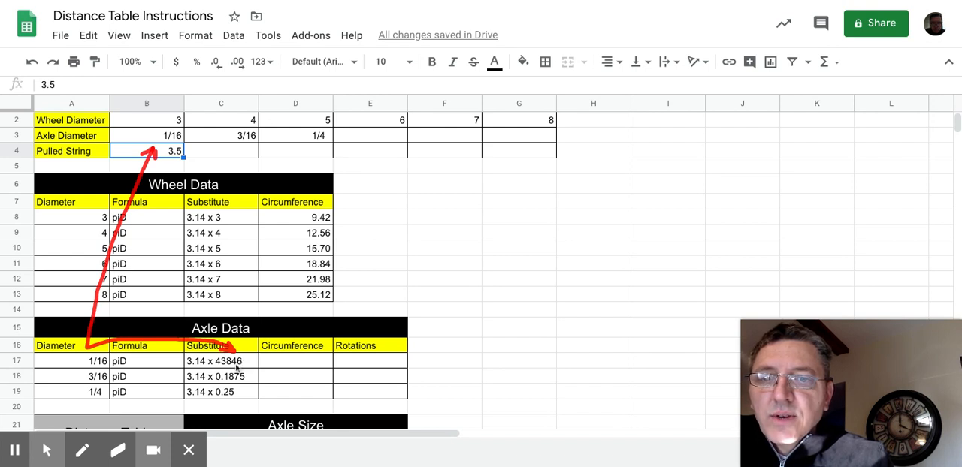
# Step: Trace the substitute back to B3 and enter the diameter as the formula =1/16
pyautogui.click(221, 361)
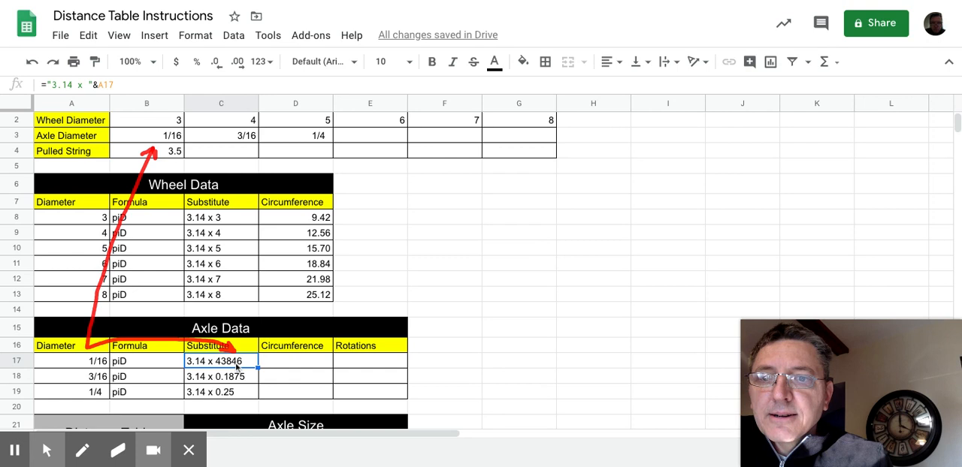
pyautogui.click(72, 361)
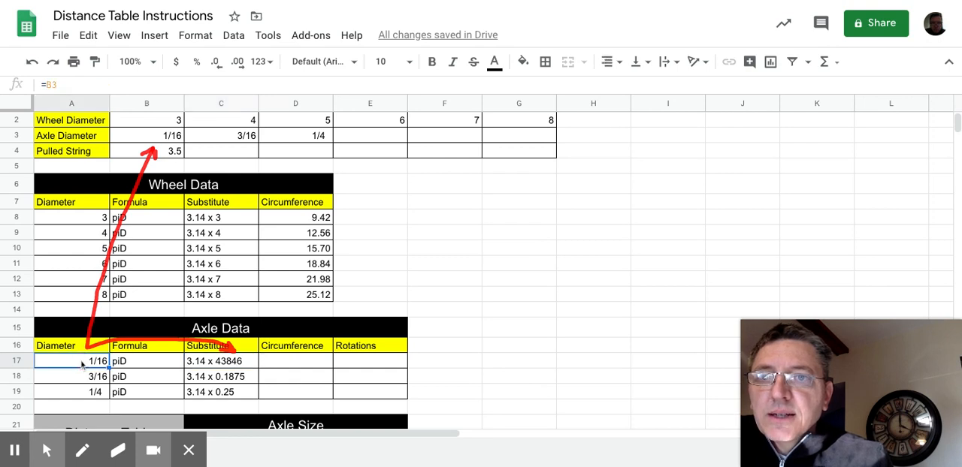
pyautogui.click(148, 135)
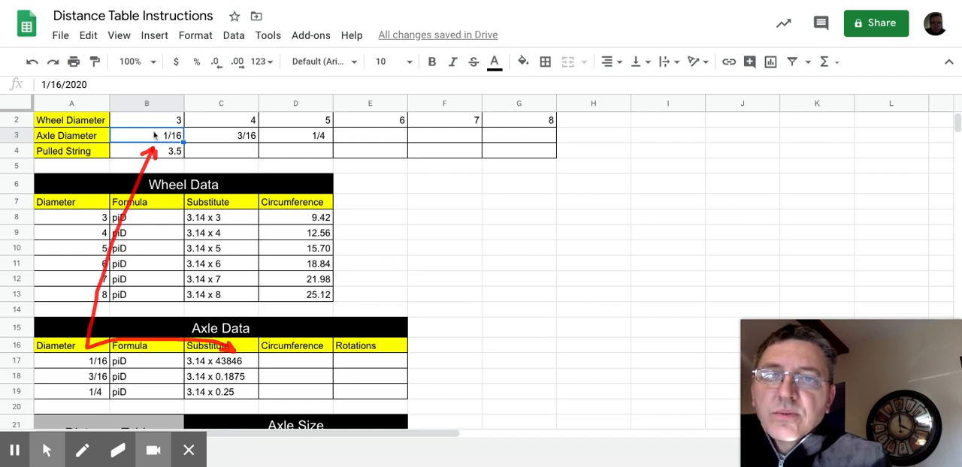
pyautogui.write('=')
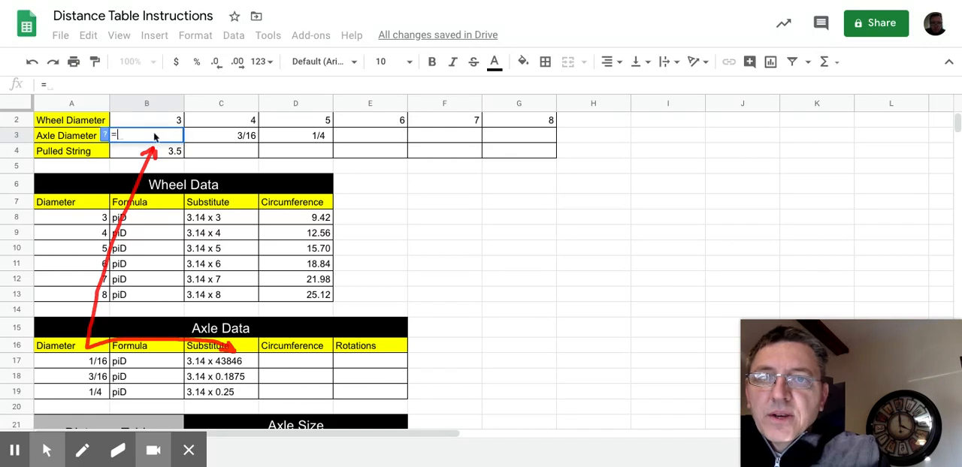
pyautogui.write('1')
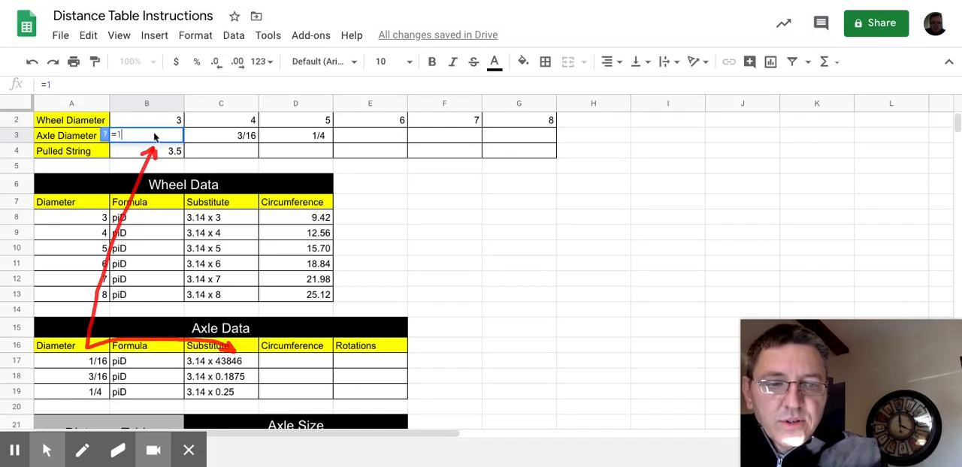
pyautogui.write('/16')
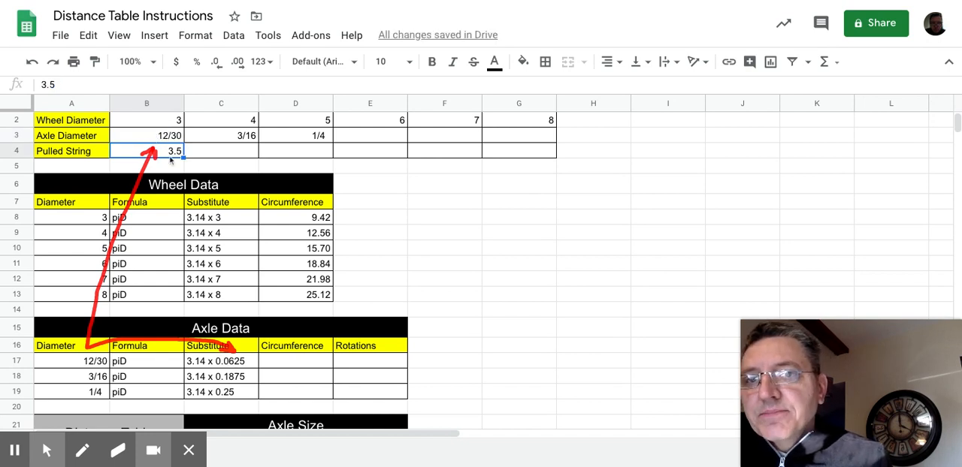
# Step: Format B3 as a fraction so the linked substitute reads 3.14 x 0.0625
pyautogui.click(169, 135)
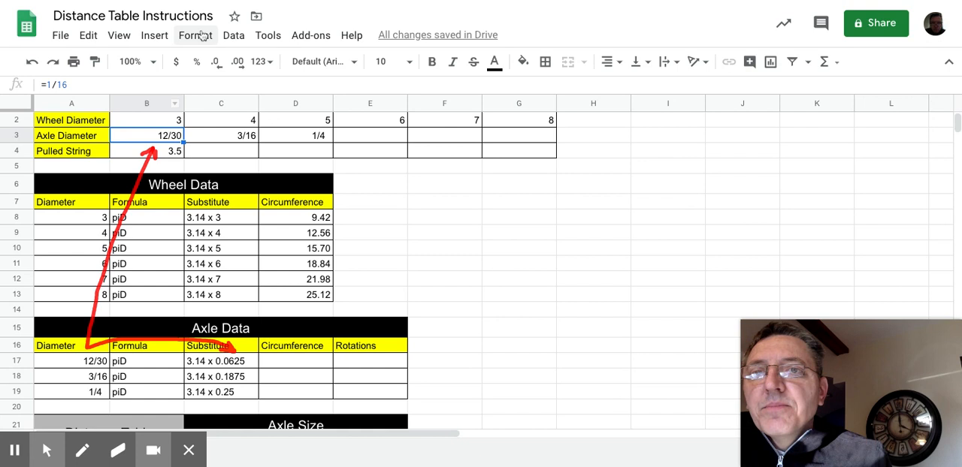
pyautogui.click(195, 34)
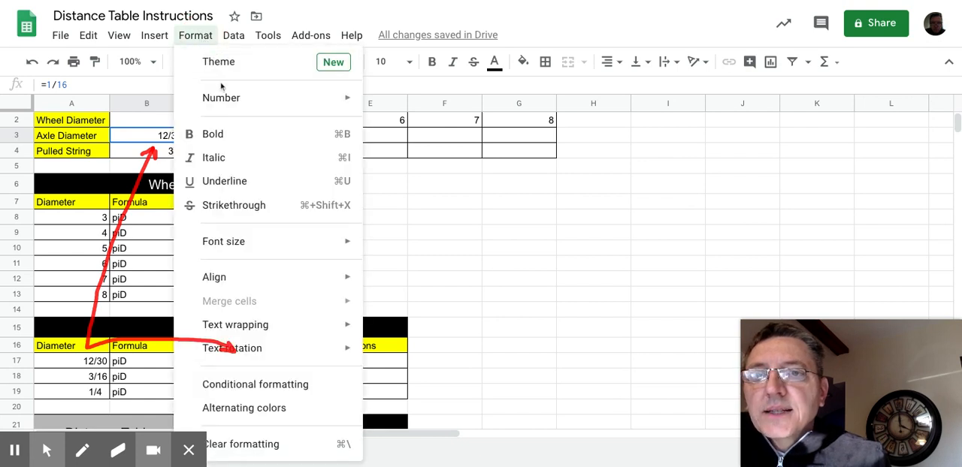
pyautogui.moveTo(221, 98)
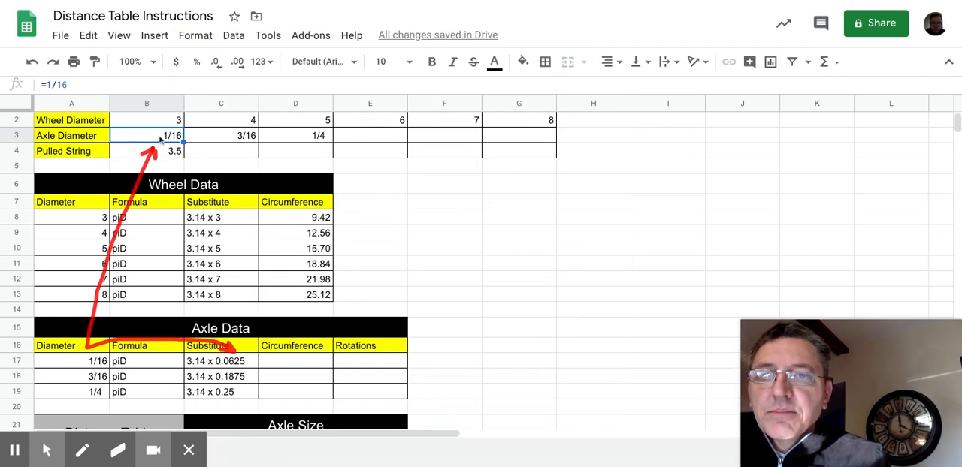
pyautogui.click(72, 360)
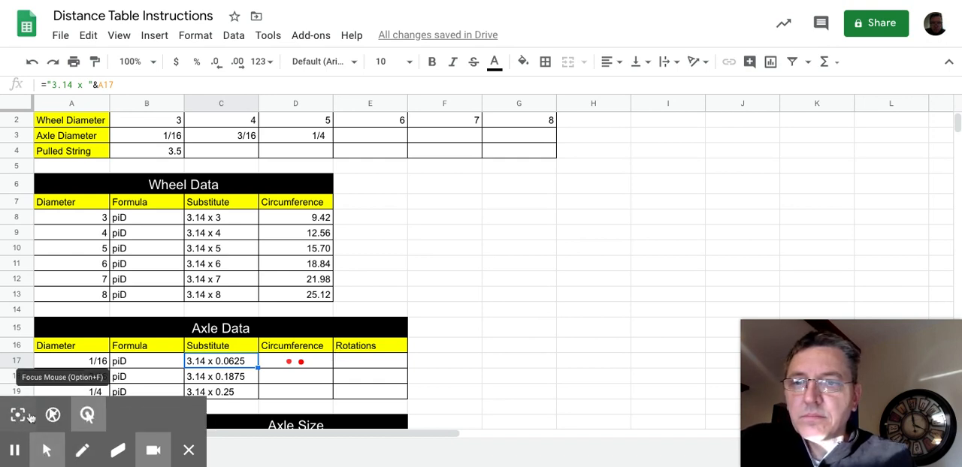
# Step: Enter =3.14*A17 in D17, giving a first circumference of 0.19625
pyautogui.click(294, 361)
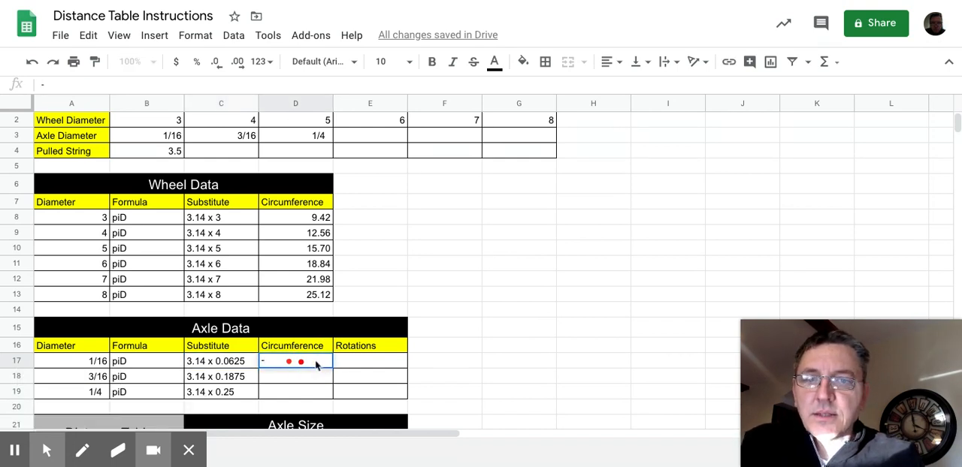
pyautogui.write('=')
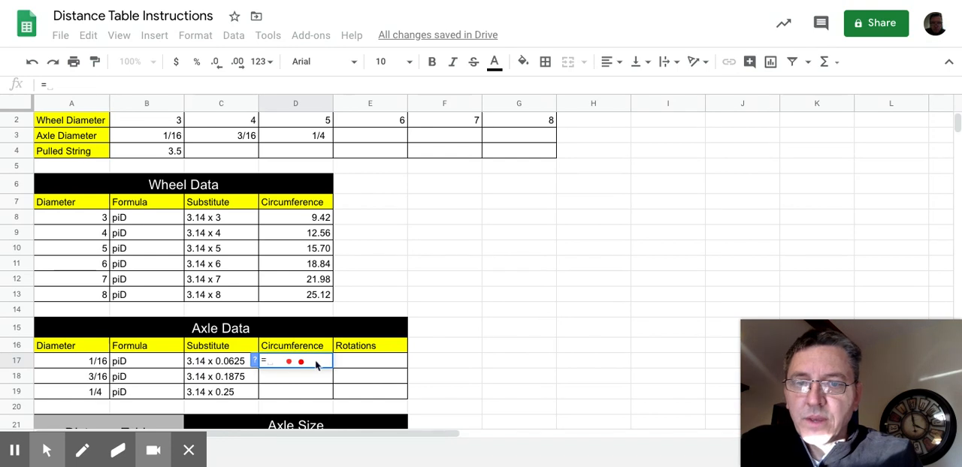
pyautogui.write('3.14')
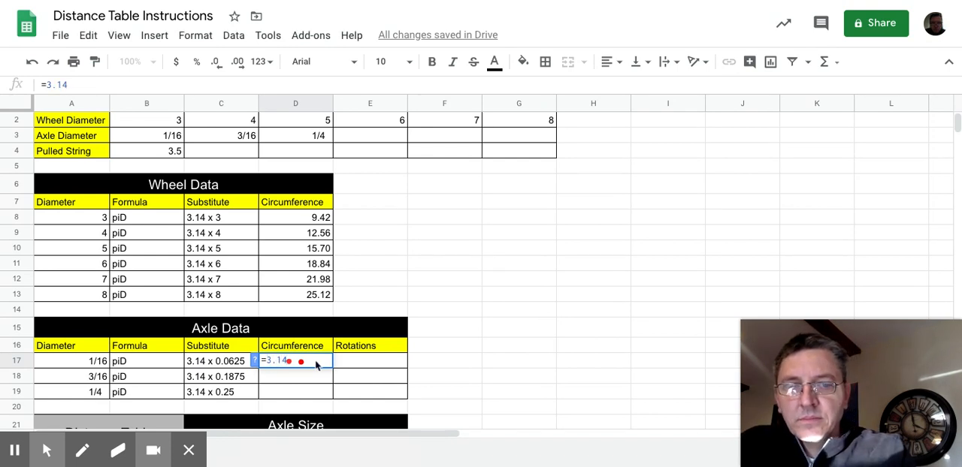
pyautogui.write('*')
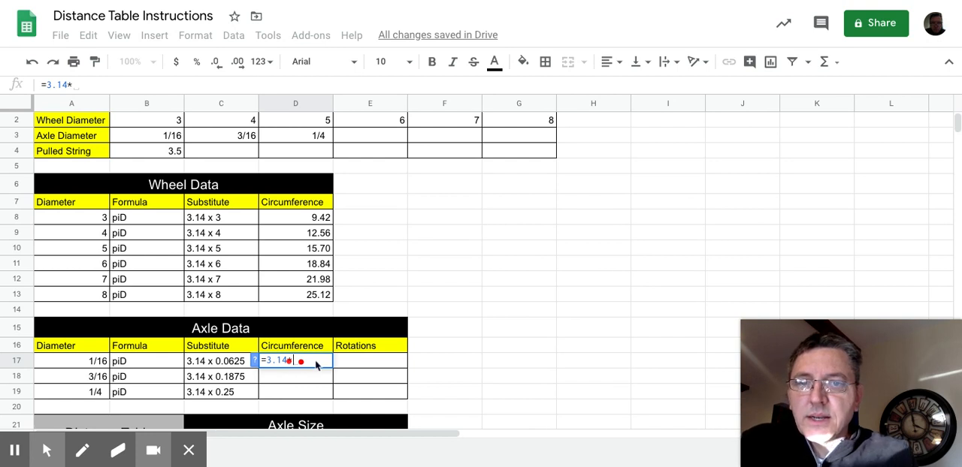
pyautogui.moveTo(81, 361)
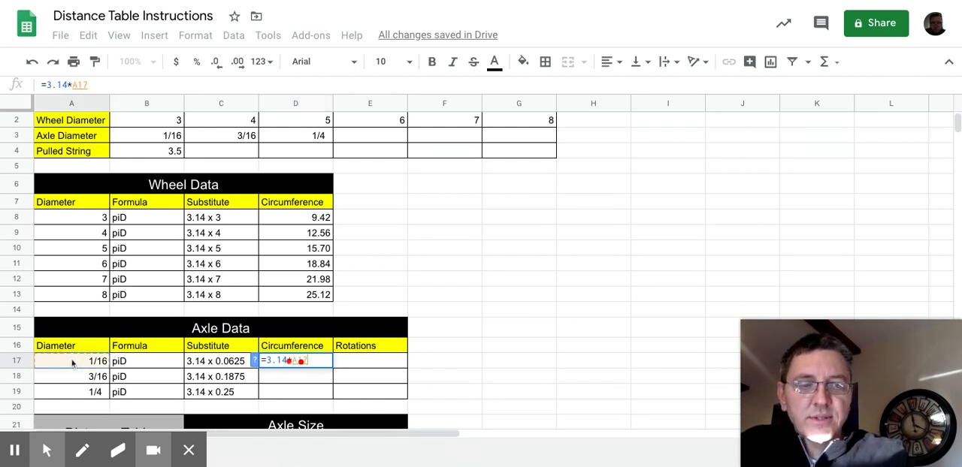
pyautogui.press('enter')
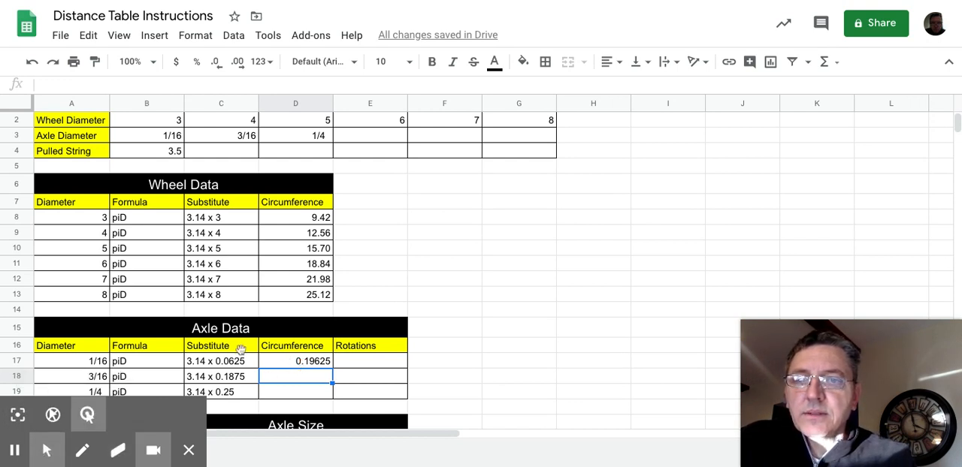
# Step: Set the first axle diameter B3 back to =1/8
pyautogui.click(171, 135)
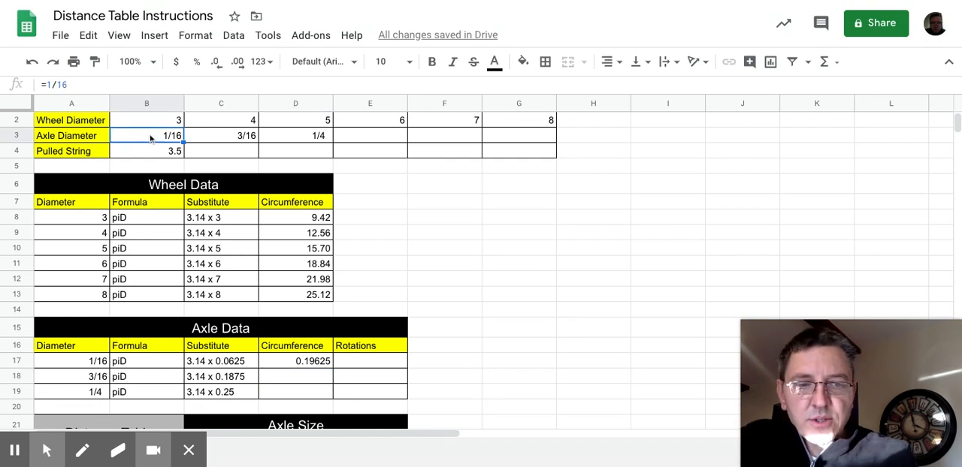
pyautogui.write('=1/8')
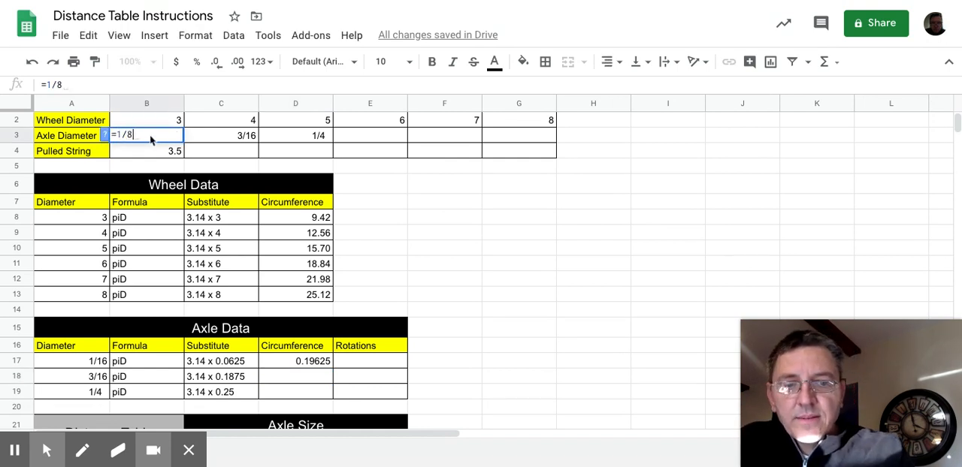
pyautogui.press('enter')
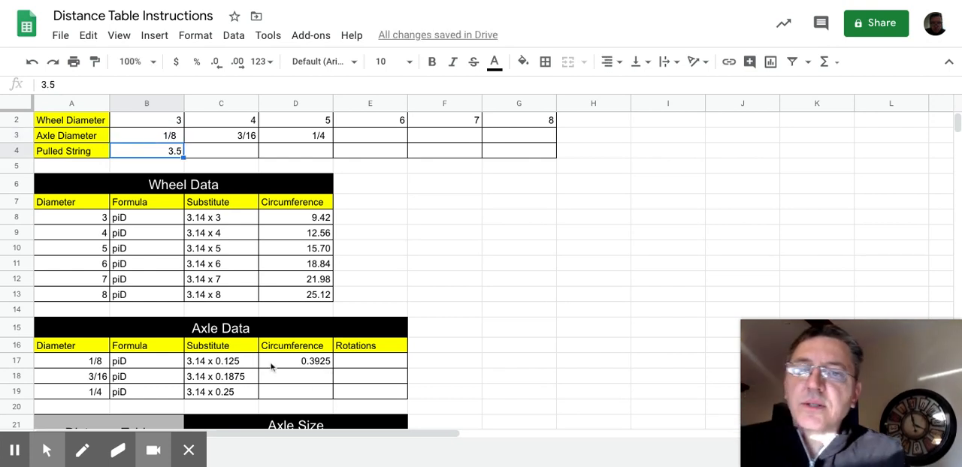
# Step: Check the D17 circumference formula, now showing 0.3925, without changing it
pyautogui.click(294, 361)
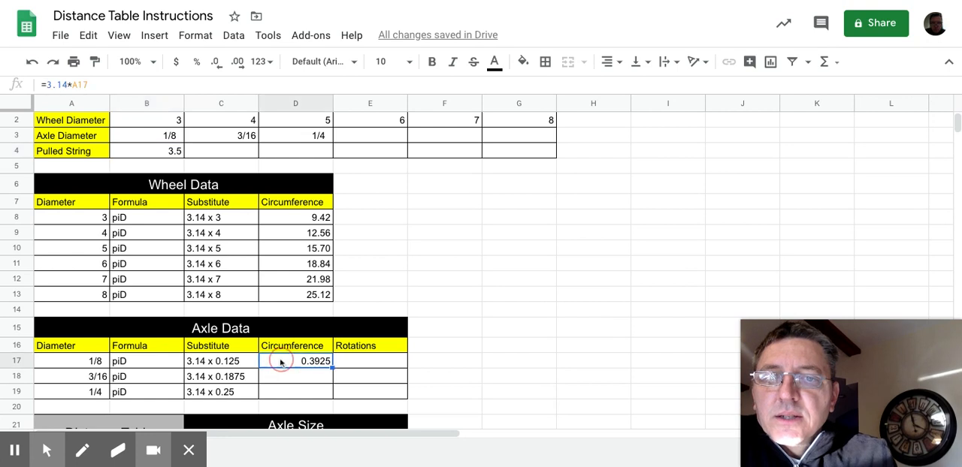
pyautogui.doubleClick(295, 360)
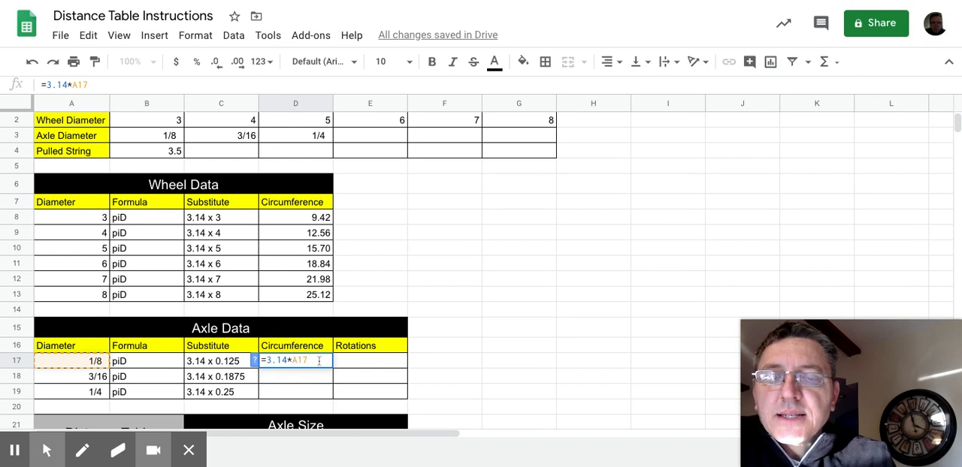
pyautogui.press('enter')
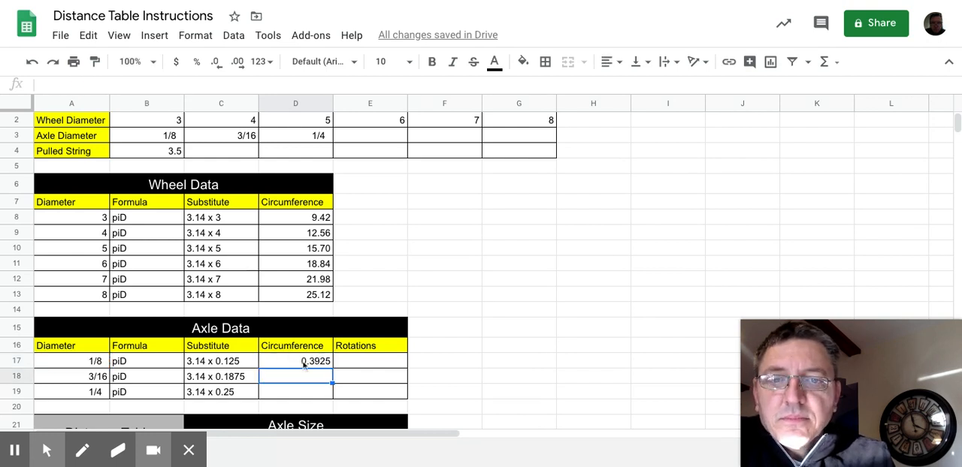
# Step: Fill the circumference down to D19 and show two decimals: 0.39, 0.59, 0.79
pyautogui.click(295, 361)
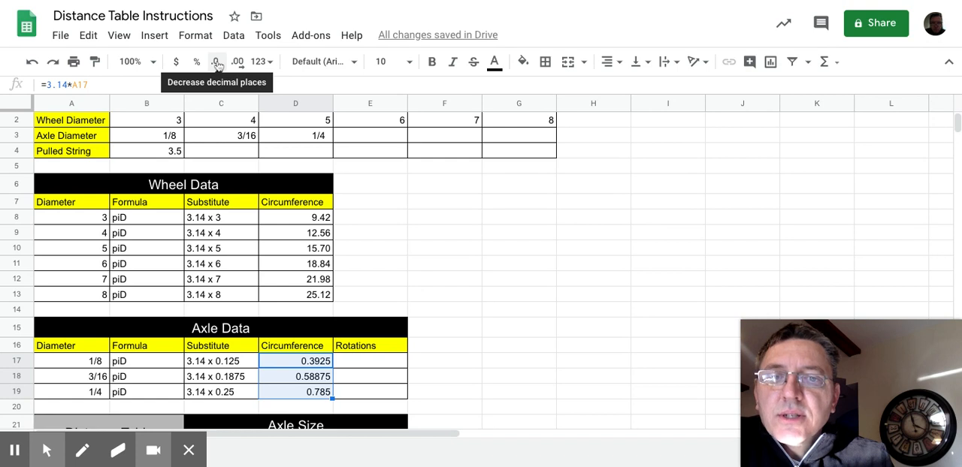
pyautogui.click(217, 62)
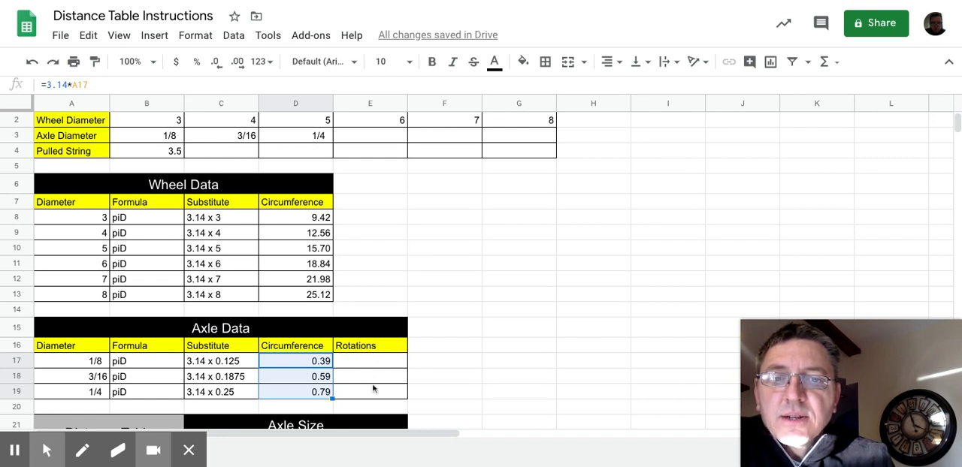
pyautogui.moveTo(367, 385)
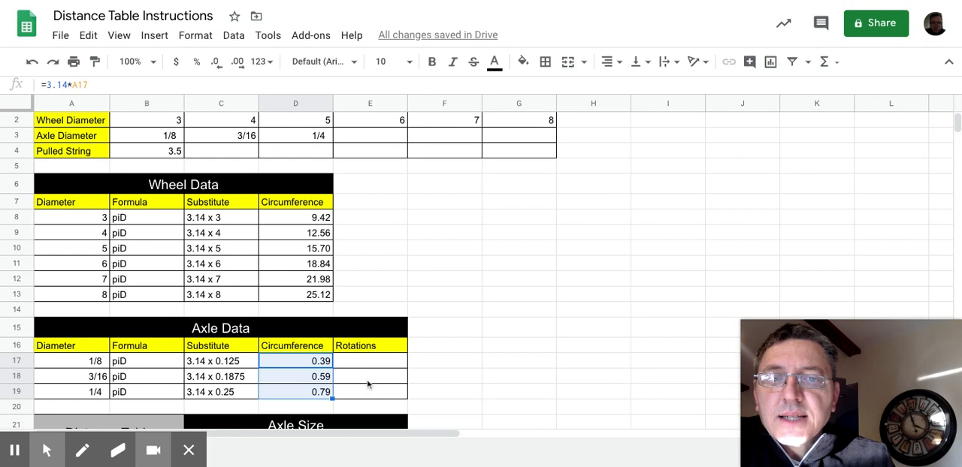